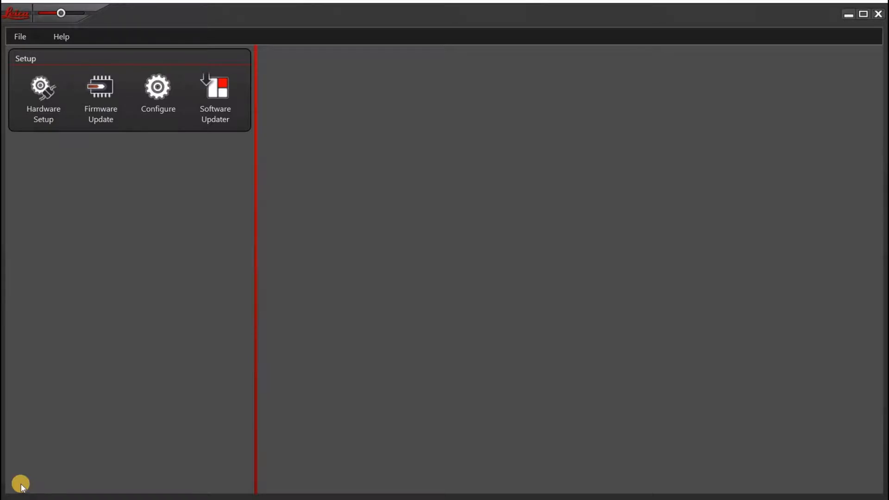
{"action": "mouse_move", "coordinate": [246, 198]}
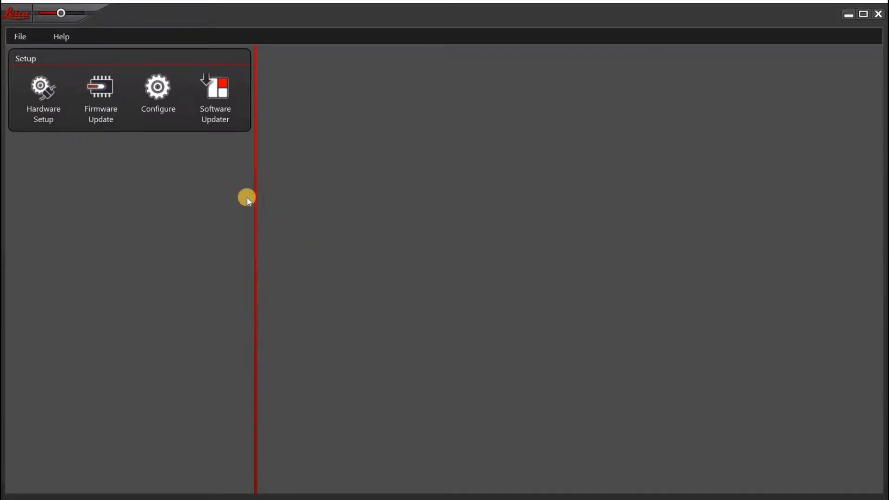
Step: Launch Hardware Setup, creating a new system configuration entry with a placeholder name
{"action": "left_click", "coordinate": [43, 94]}
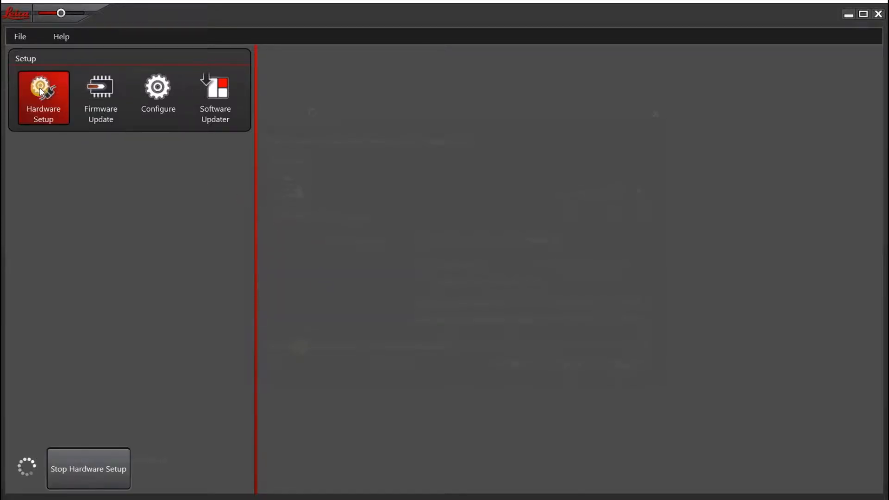
{"action": "left_click", "coordinate": [44, 97]}
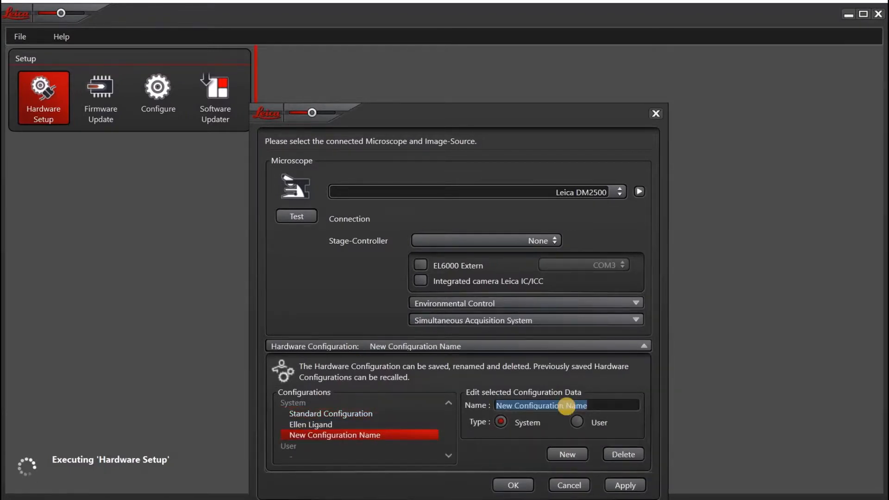
Step: Name the new configuration 'offline'
{"action": "type", "text": "offlin"}
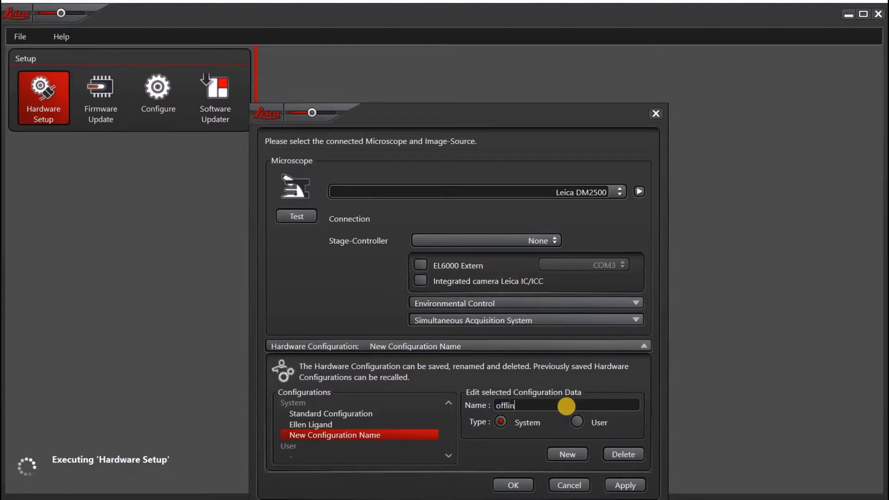
{"action": "type", "text": "e"}
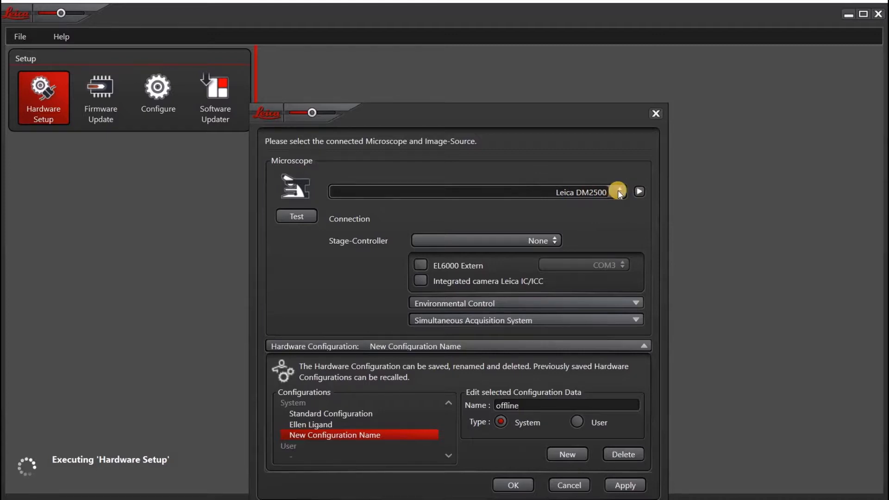
{"action": "left_click", "coordinate": [617, 192]}
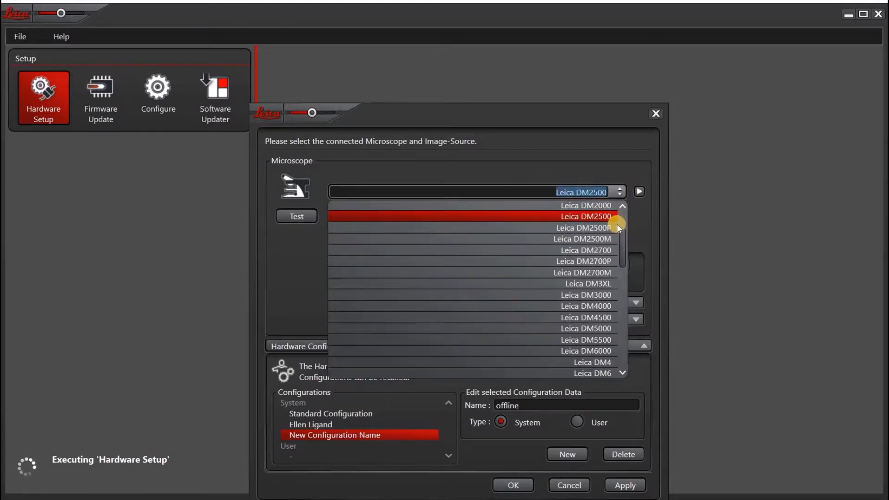
{"action": "scroll", "scroll_direction": "up", "scroll_amount": 3}
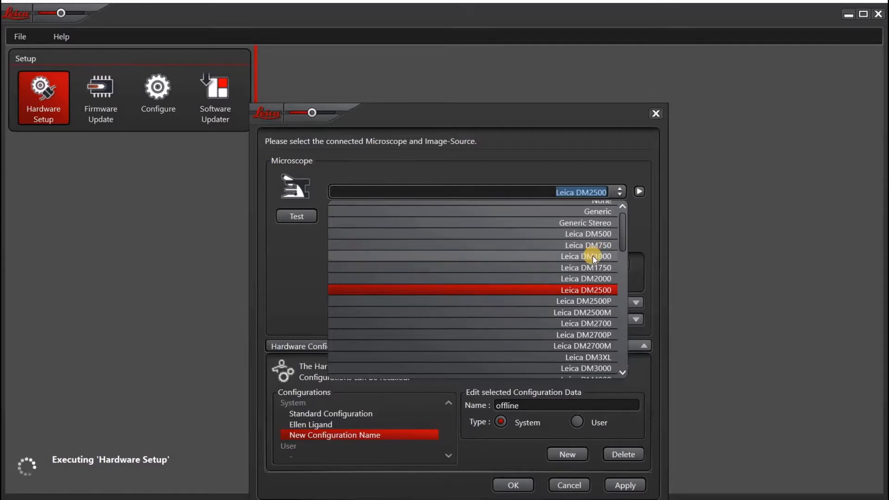
{"action": "mouse_move", "coordinate": [591, 289]}
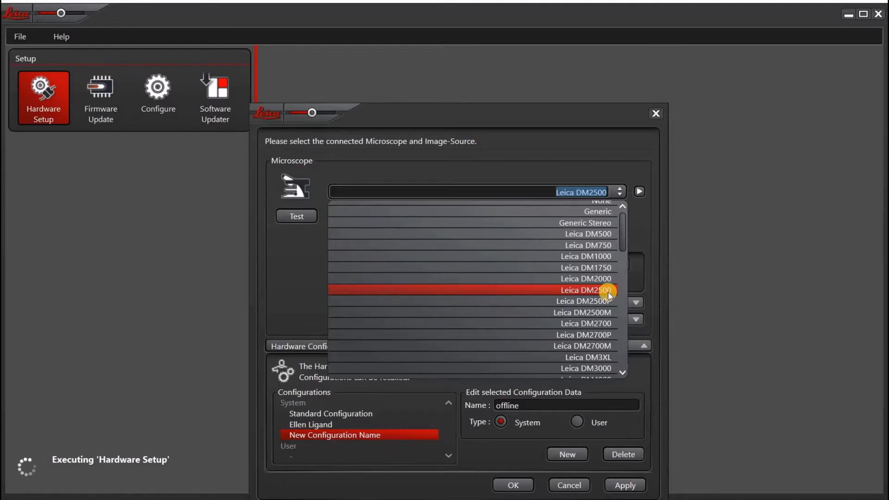
{"action": "left_click", "coordinate": [587, 290]}
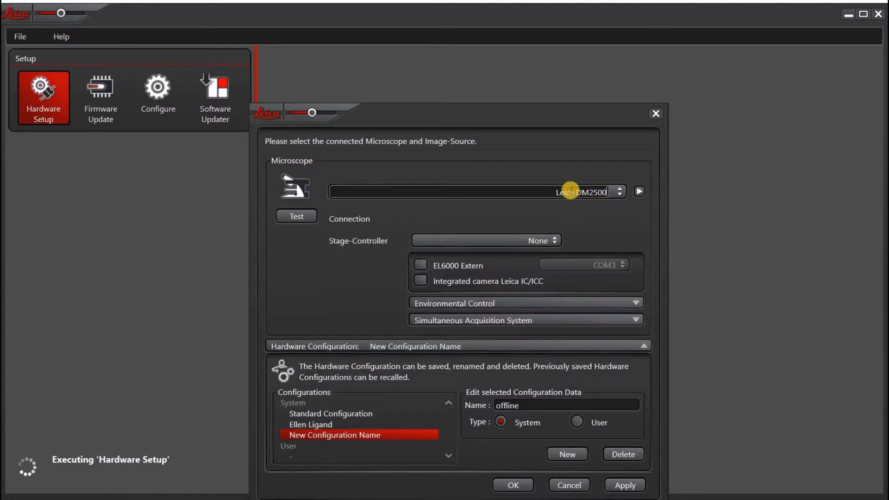
{"action": "mouse_move", "coordinate": [304, 232]}
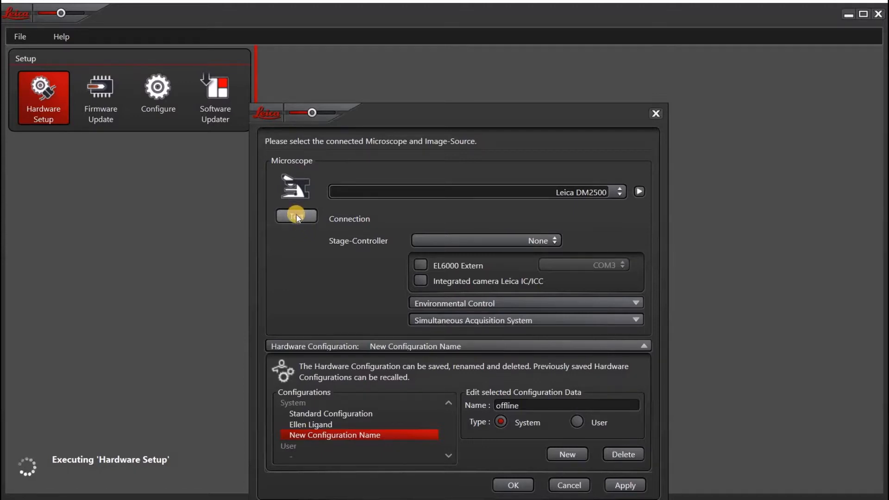
Step: Test the DM2500 connection successfully, then apply the 'offline' configuration and exit Hardware Setup
{"action": "left_click", "coordinate": [295, 217]}
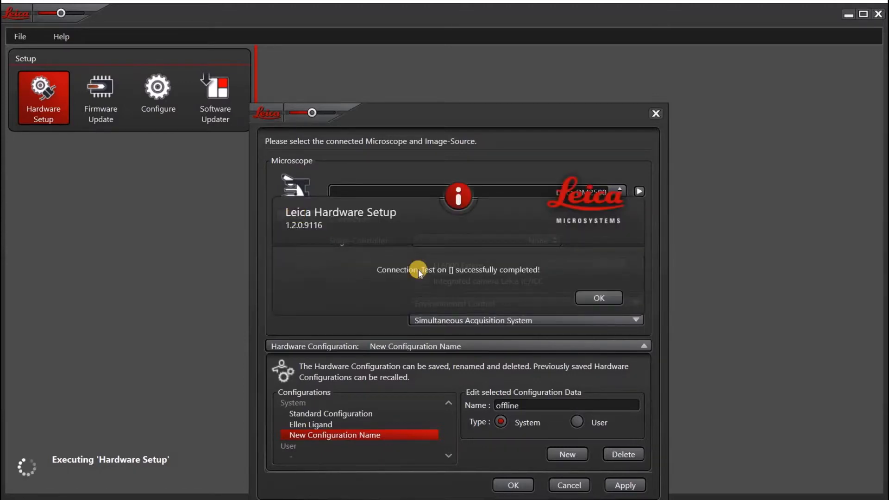
{"action": "mouse_move", "coordinate": [448, 289]}
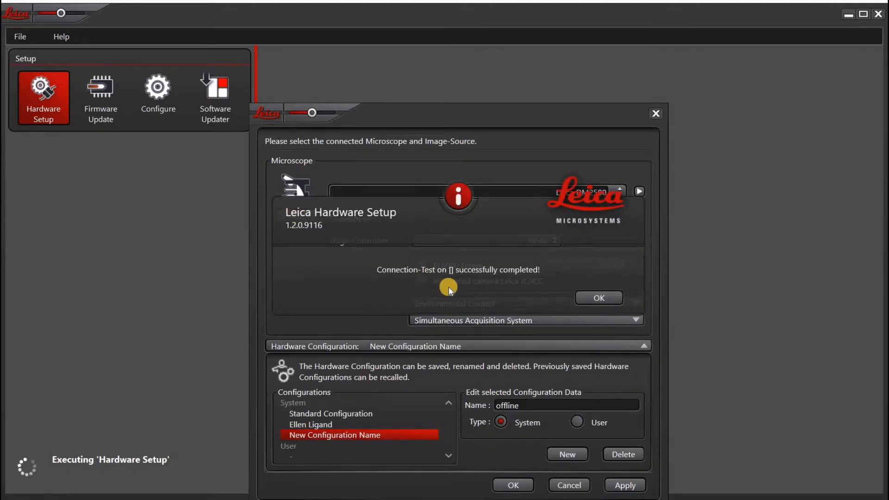
{"action": "mouse_move", "coordinate": [511, 279]}
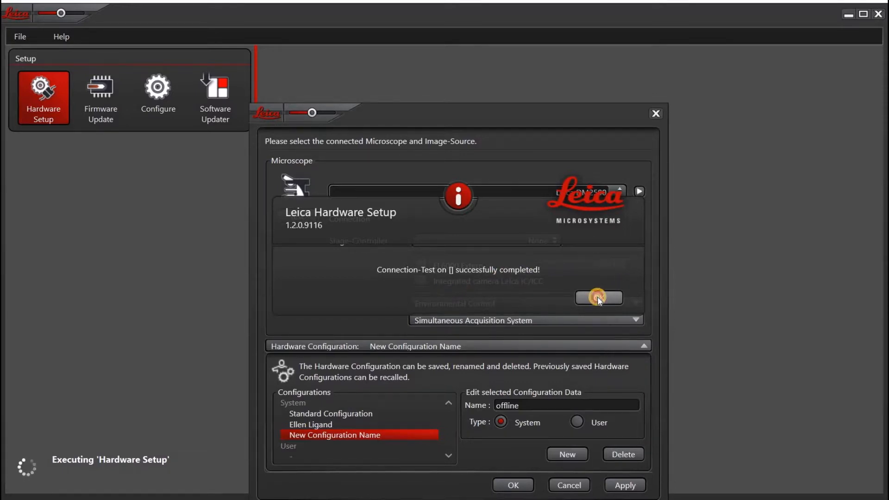
{"action": "left_click", "coordinate": [597, 298]}
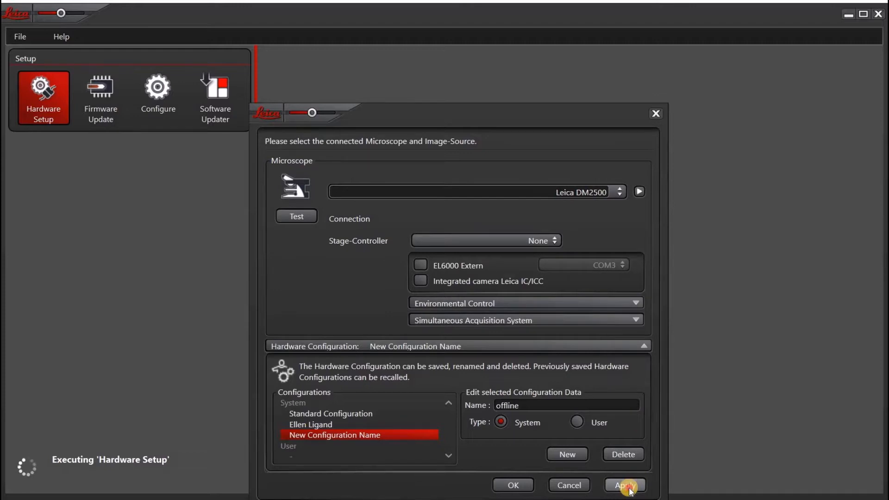
{"action": "left_click", "coordinate": [623, 484]}
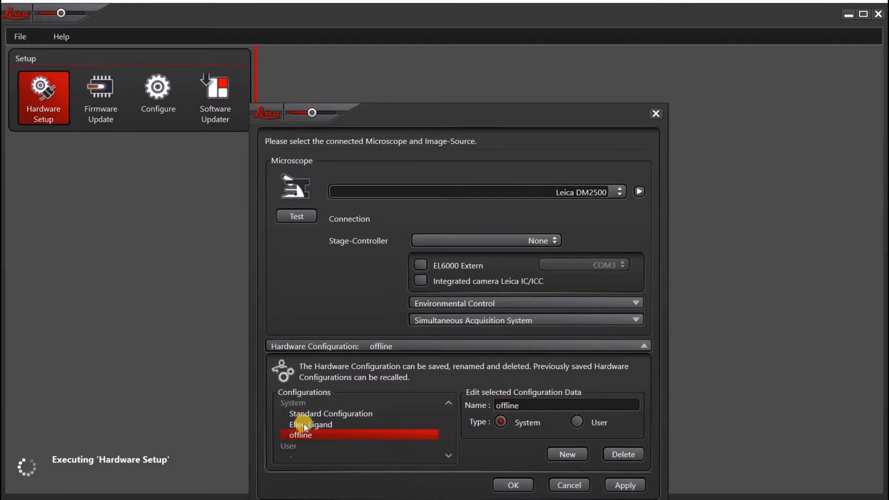
{"action": "mouse_move", "coordinate": [507, 485]}
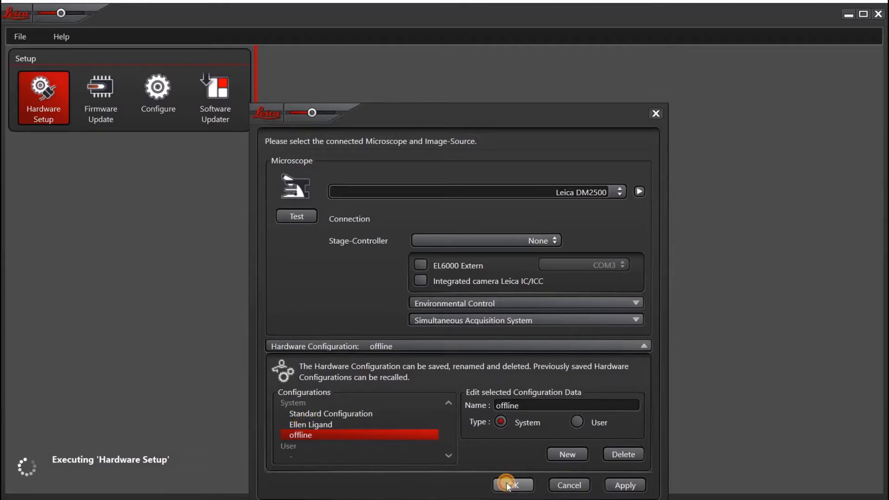
{"action": "left_click", "coordinate": [511, 484]}
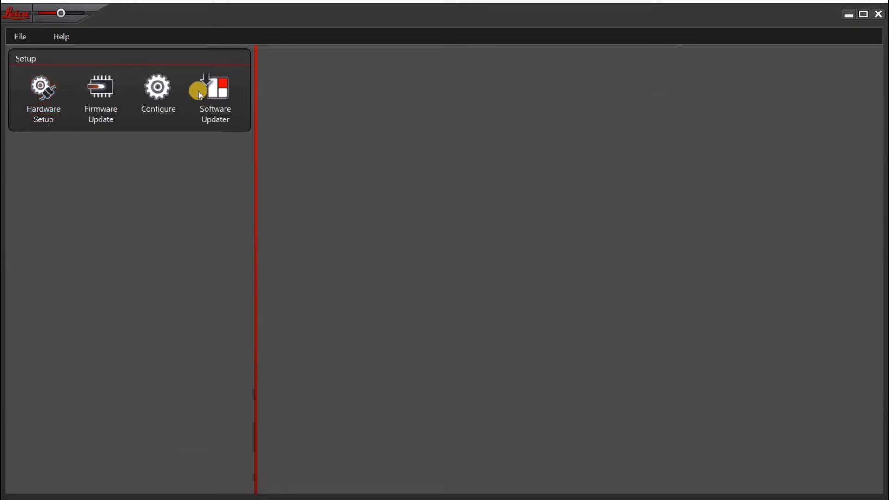
{"action": "mouse_move", "coordinate": [181, 85]}
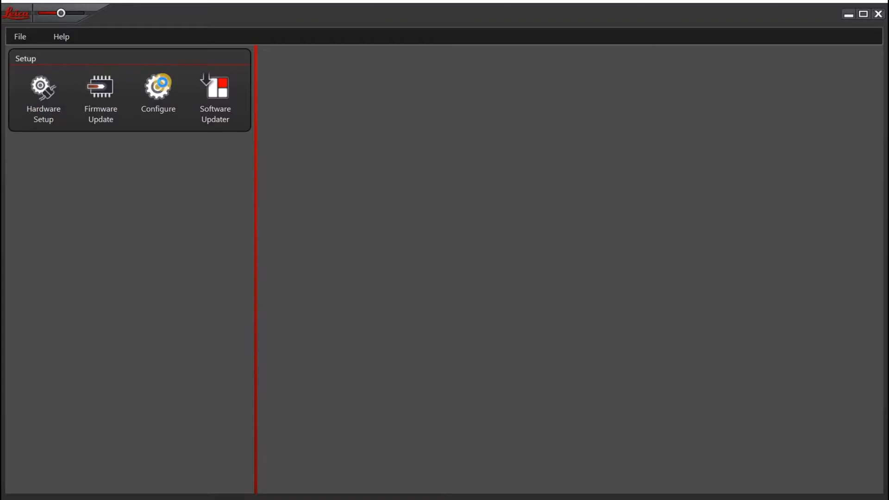
Step: Show the DM2500 Cameras component listing Demo-Camera-000001 and Simulator-000001
{"action": "left_click", "coordinate": [157, 97]}
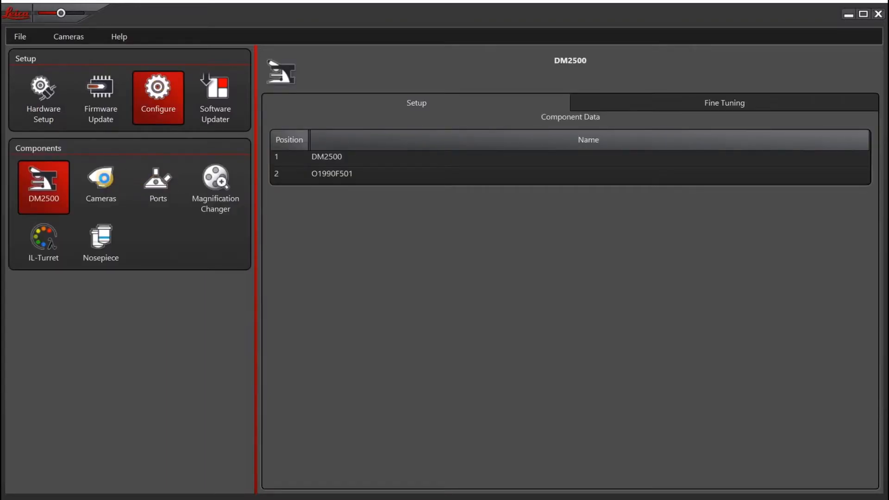
{"action": "left_click", "coordinate": [100, 187]}
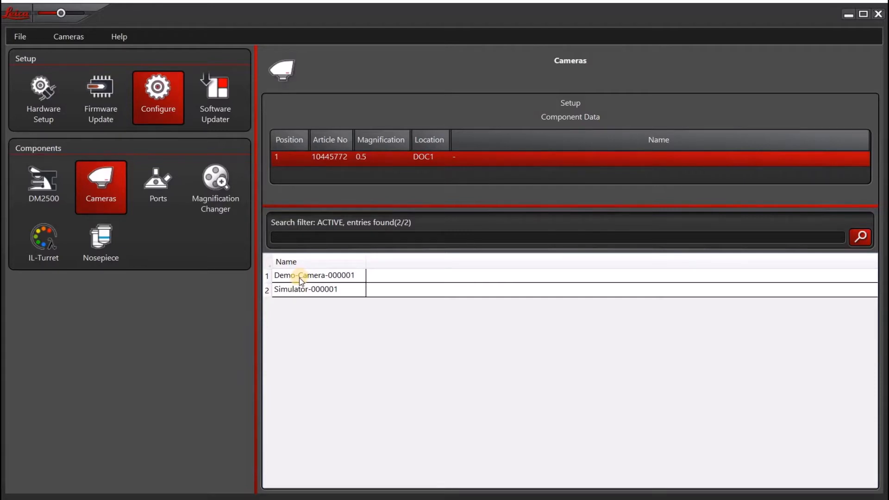
{"action": "mouse_move", "coordinate": [300, 289]}
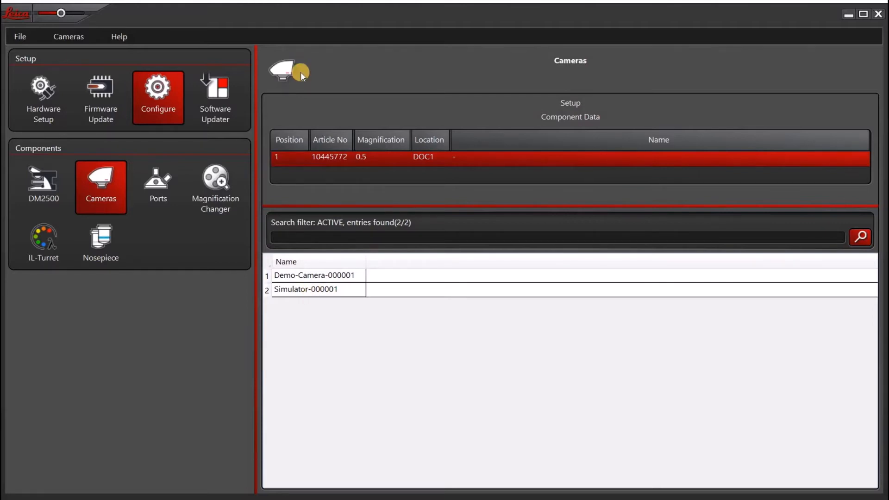
{"action": "mouse_move", "coordinate": [303, 77]}
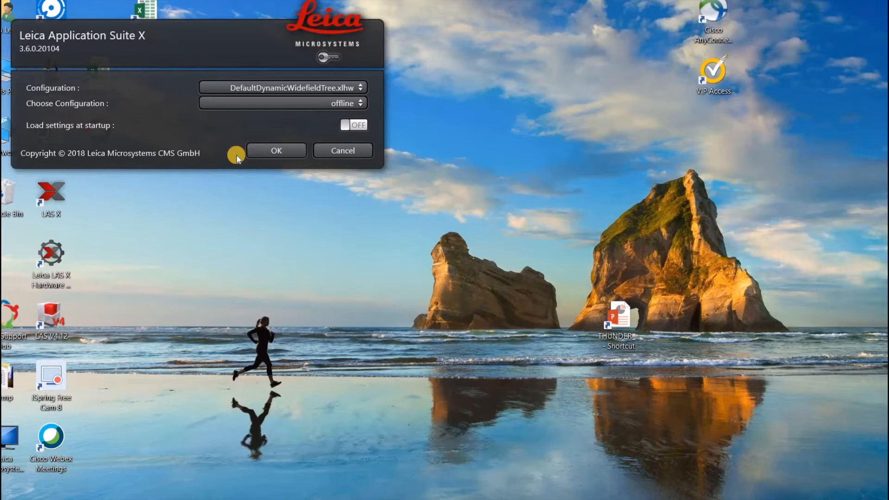
{"action": "mouse_move", "coordinate": [243, 123]}
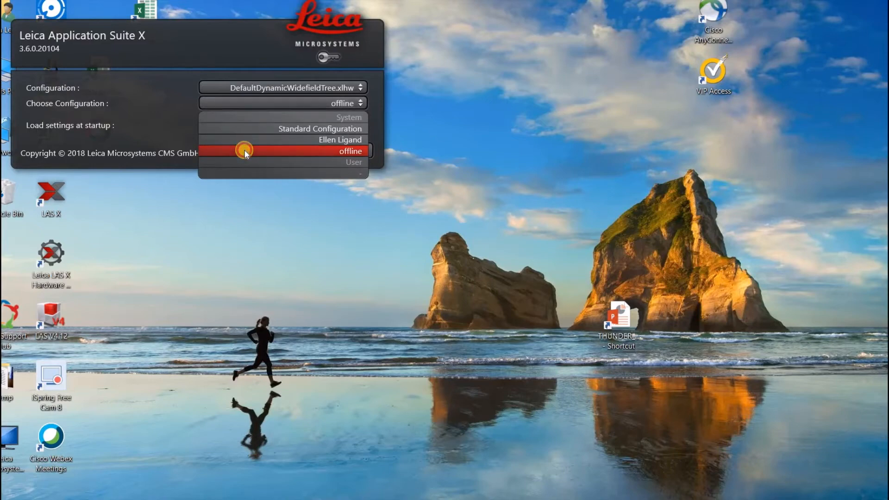
Step: Launch LAS X with the 'offline' configuration selected in the startup dialog
{"action": "left_click", "coordinate": [350, 151]}
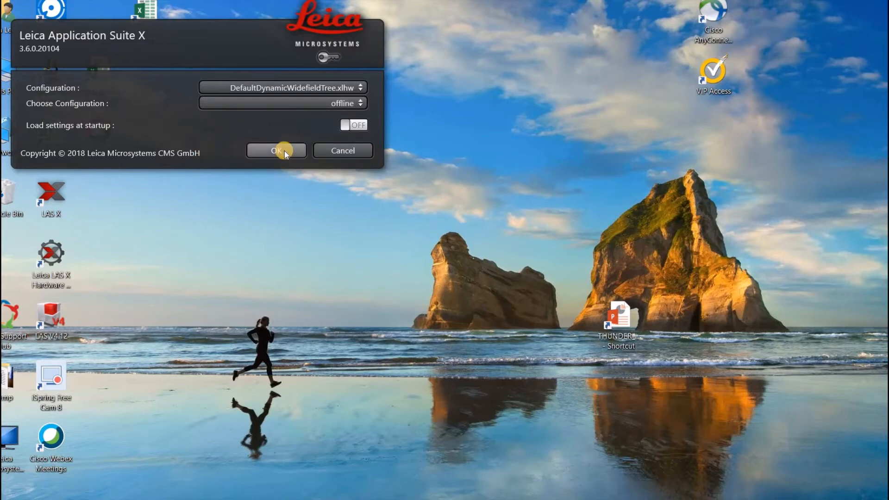
{"action": "left_click", "coordinate": [275, 151]}
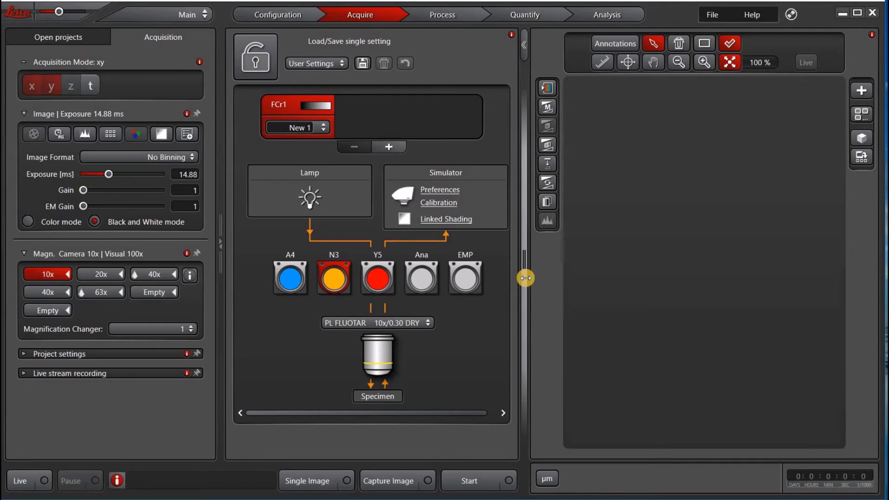
{"action": "mouse_move", "coordinate": [417, 359]}
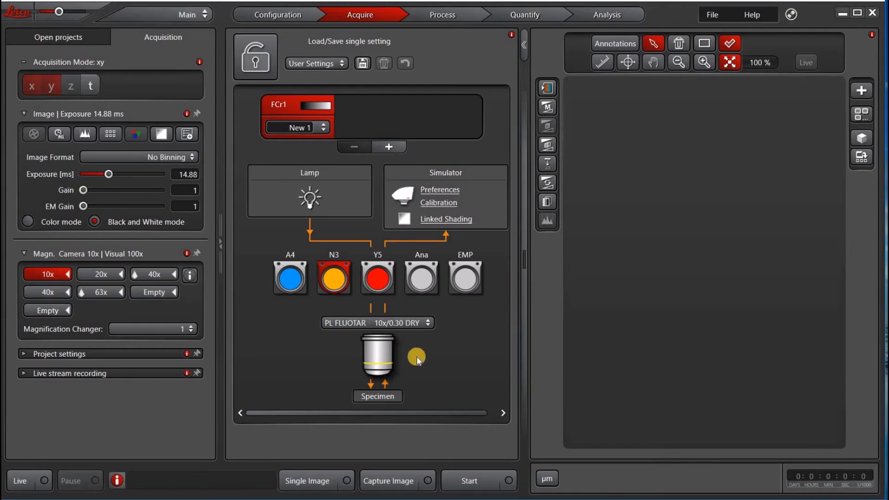
Step: Stream the Simulator camera live, then stop it, leaving a 2784×2080 frame in the viewer
{"action": "left_click", "coordinate": [20, 480]}
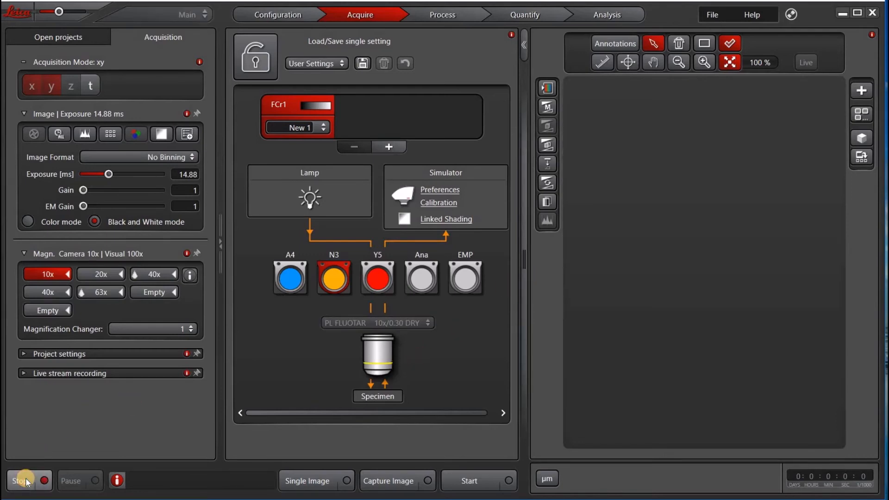
{"action": "left_click", "coordinate": [805, 62]}
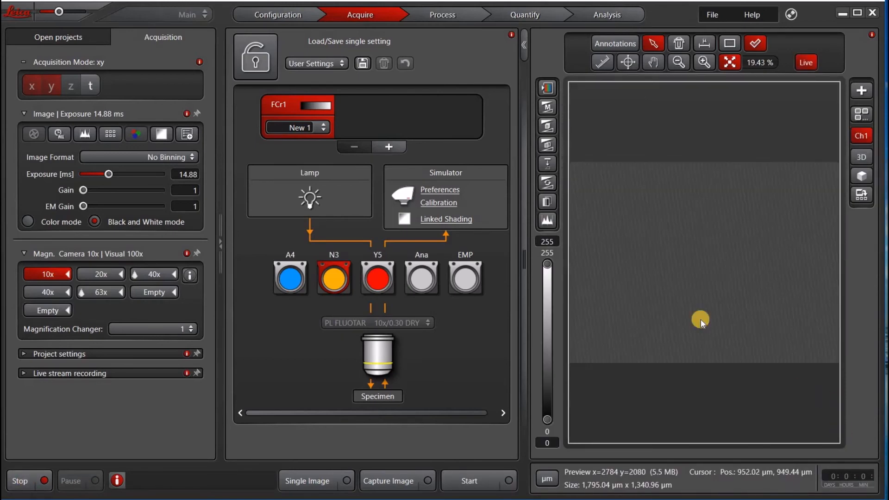
{"action": "left_click", "coordinate": [19, 480]}
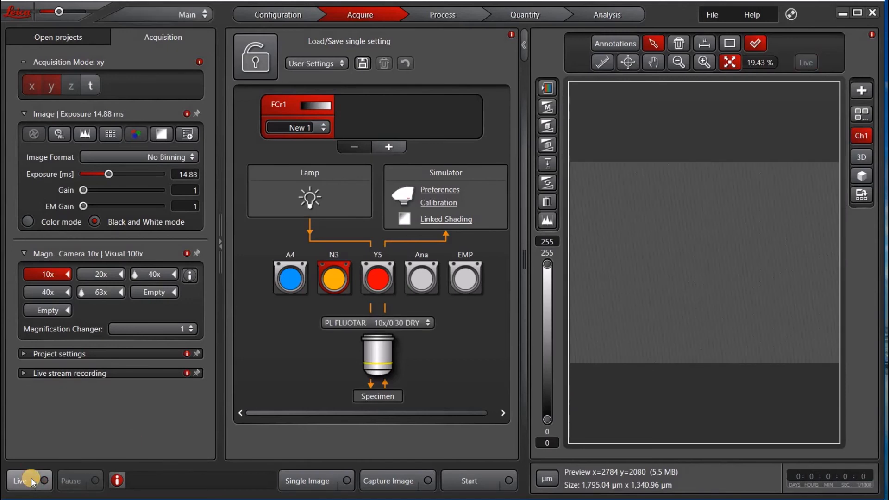